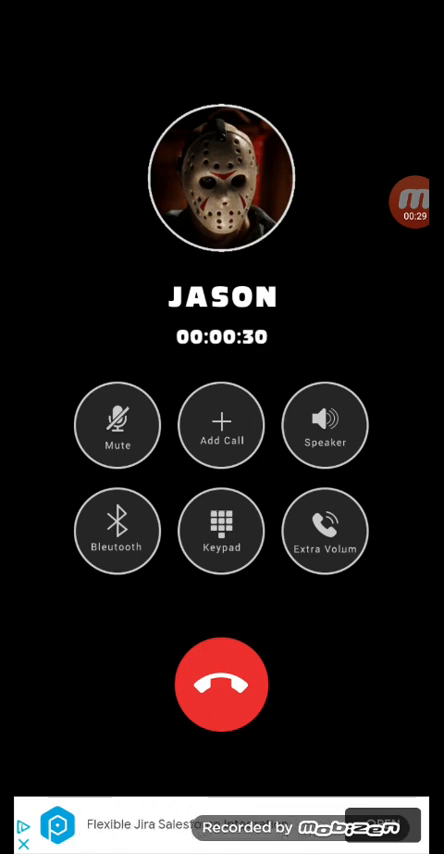
Hang up on JASON so the PIGGY.EXE call starts ringing.
left_click(221, 683)
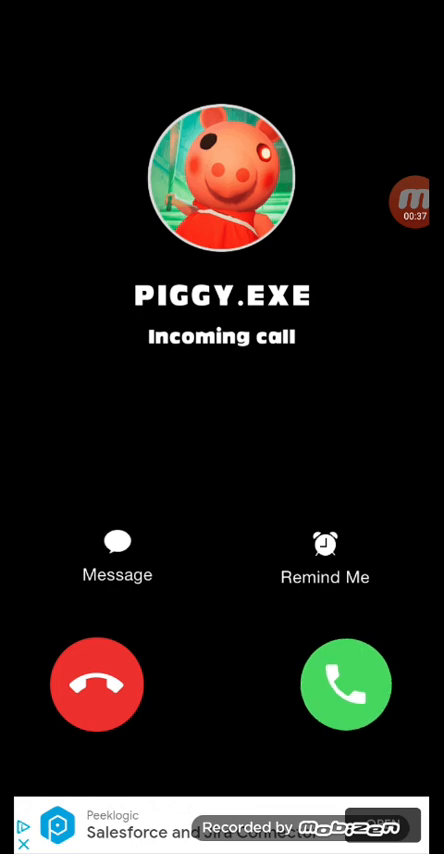
Answer PIGGY.EXE, let the call run, then end it.
left_click(346, 682)
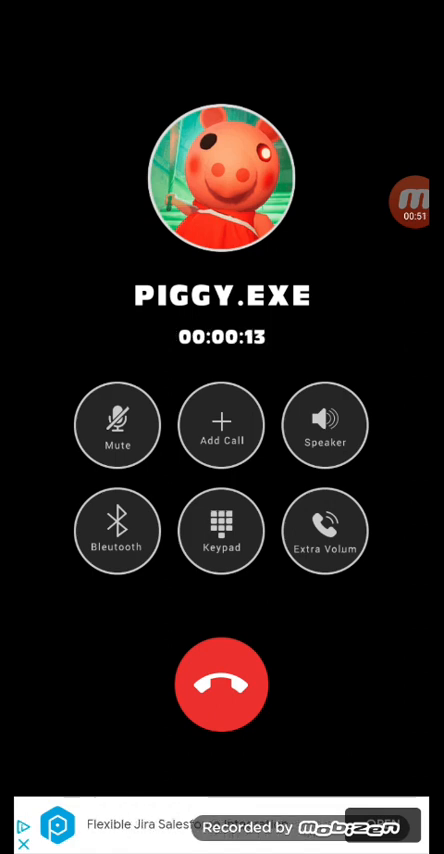
left_click(414, 198)
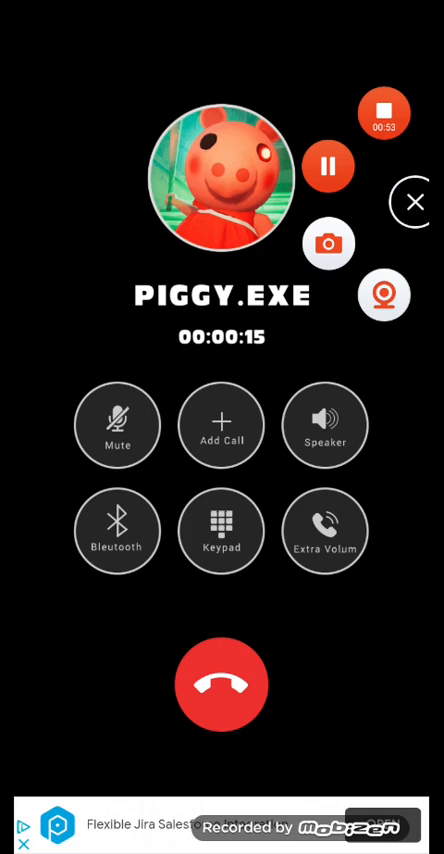
left_click(221, 683)
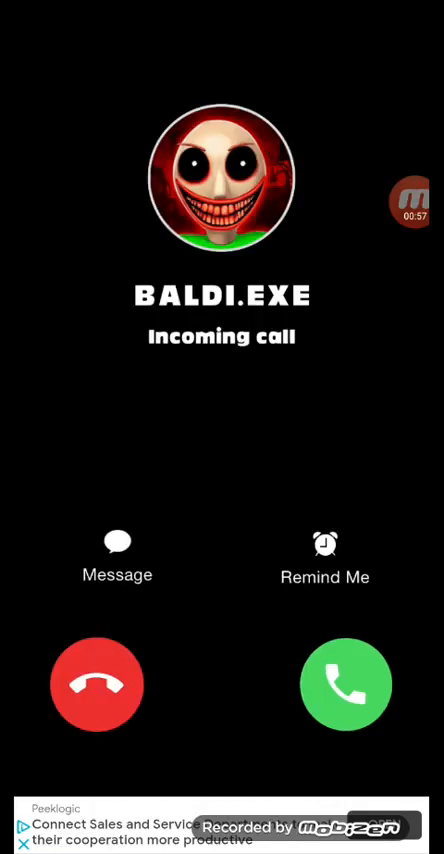
Answer BALDI.EXE, let it run several seconds, then end it.
left_click(345, 684)
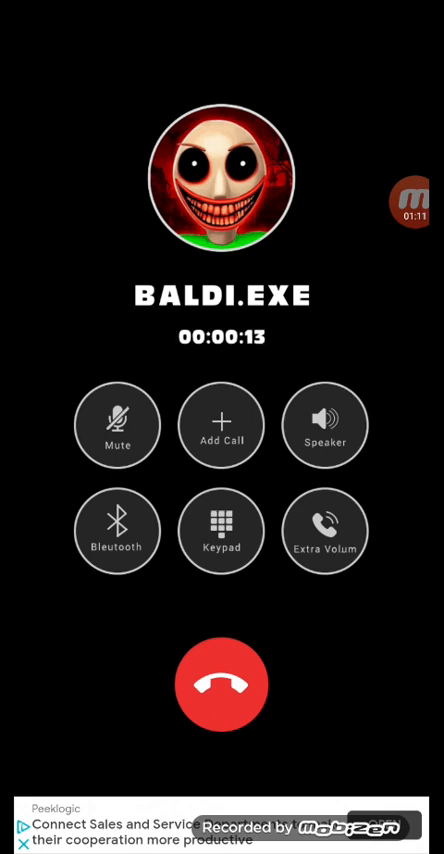
left_click(222, 684)
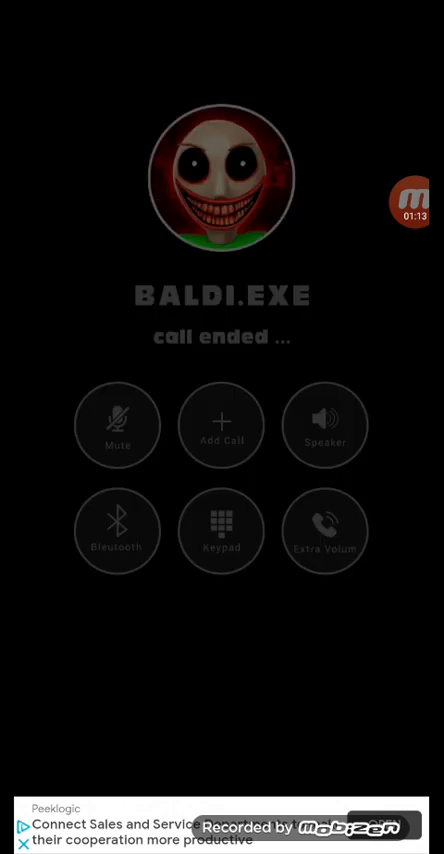
Answer CARTOON DOG, enable the facecam via the recorder bubble, then hang up.
left_click(412, 200)
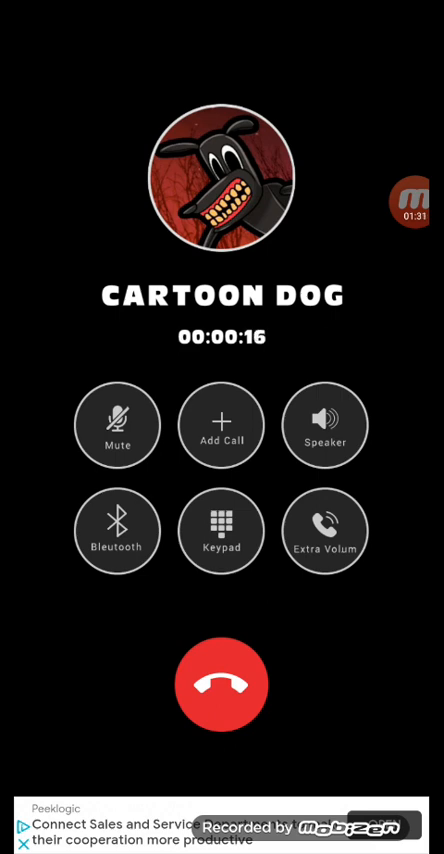
left_click(416, 202)
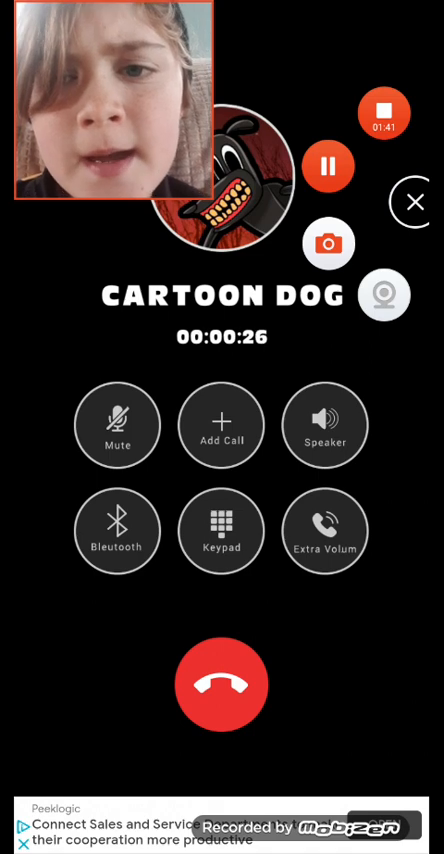
left_click(221, 684)
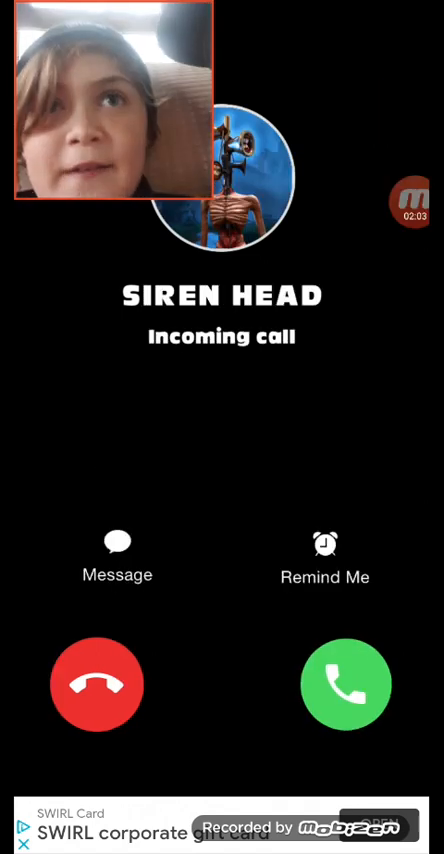
Answer SIREN HEAD, let it run, then hang up so THE JOKER calls.
left_click(345, 684)
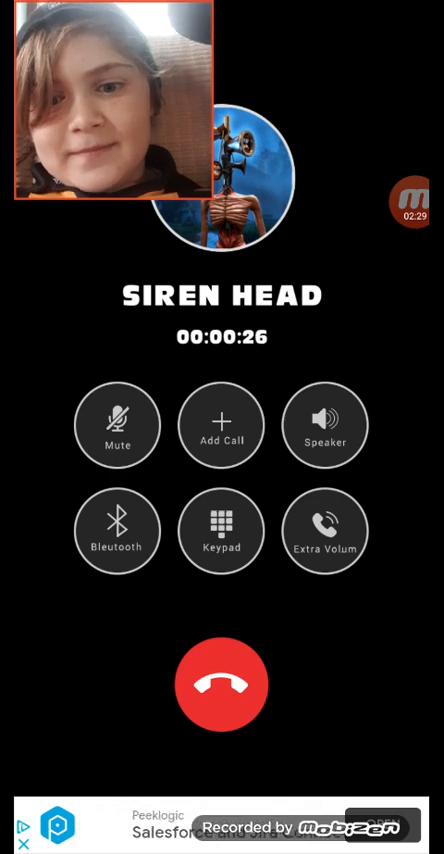
left_click(221, 683)
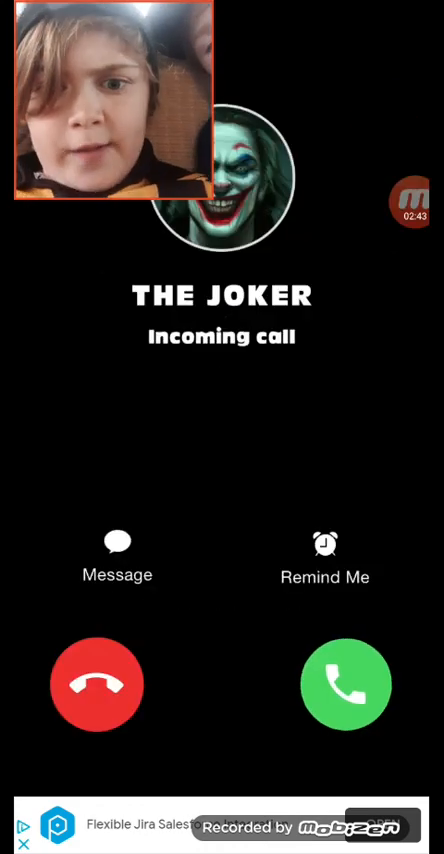
Answer THE JOKER, talk about twenty seconds, then hang up.
left_click(345, 684)
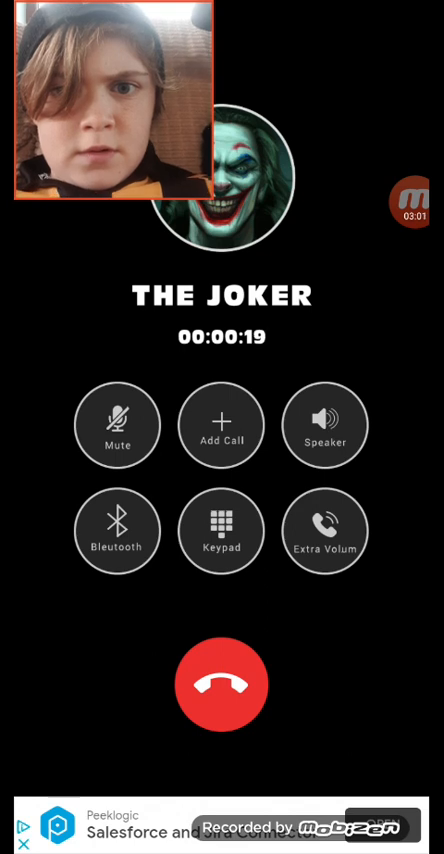
left_click(221, 683)
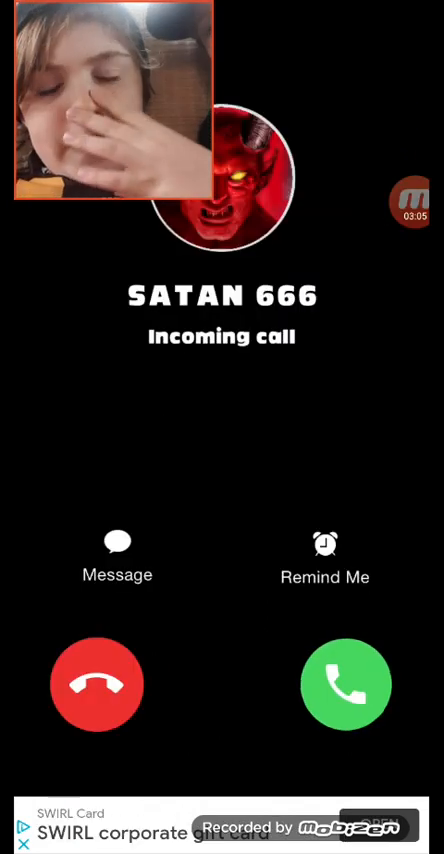
Answer SATAN 666, talk about fourteen seconds, then hang up.
left_click(345, 684)
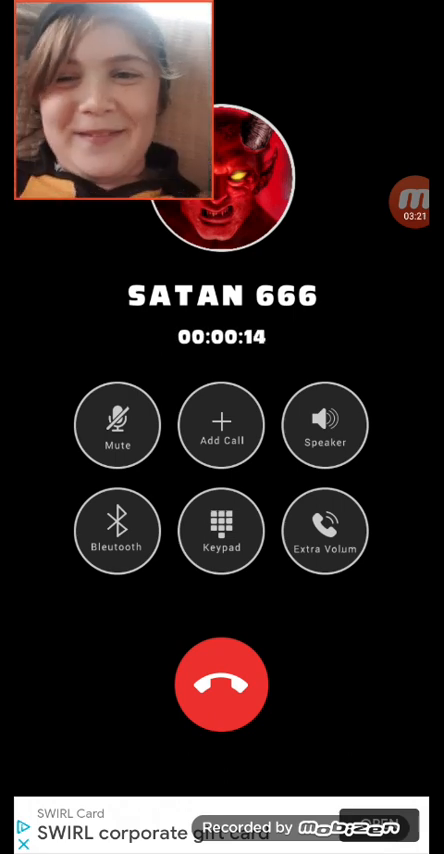
left_click(221, 684)
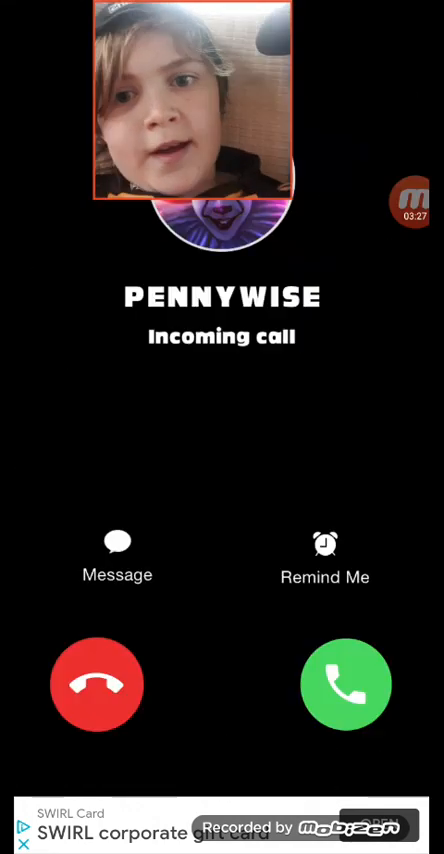
Pick up PENNYWISE and let the call run about forty-four seconds.
left_click(346, 684)
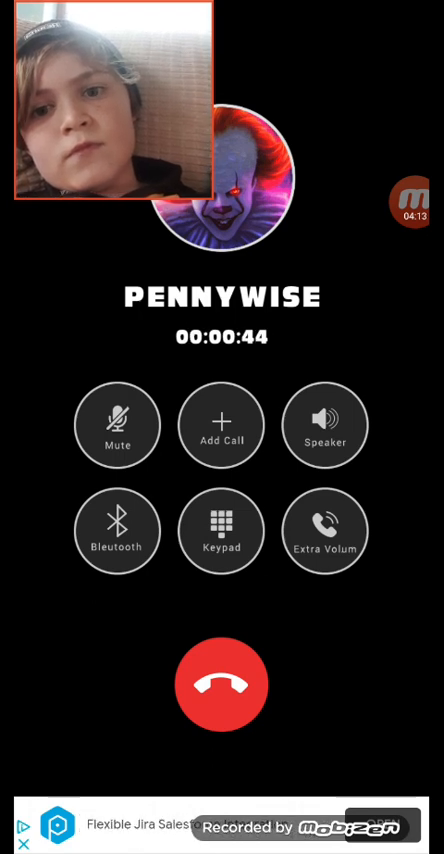
End Pennywise, answer Jason for about twenty-six seconds, then hang up.
left_click(221, 683)
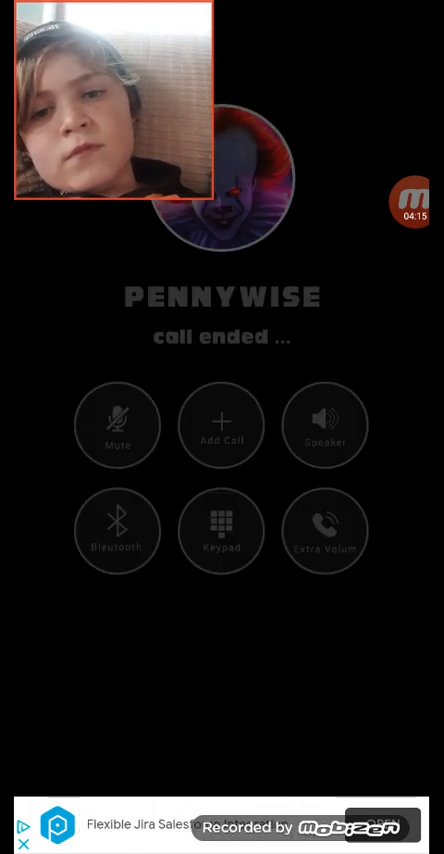
left_click(412, 200)
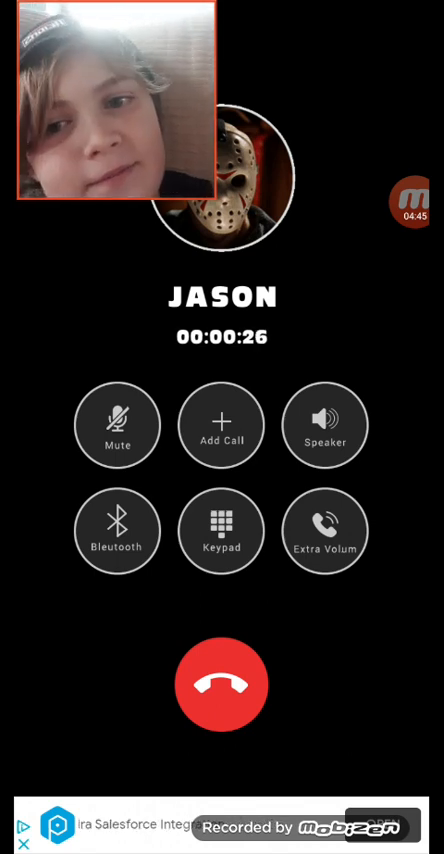
left_click(221, 683)
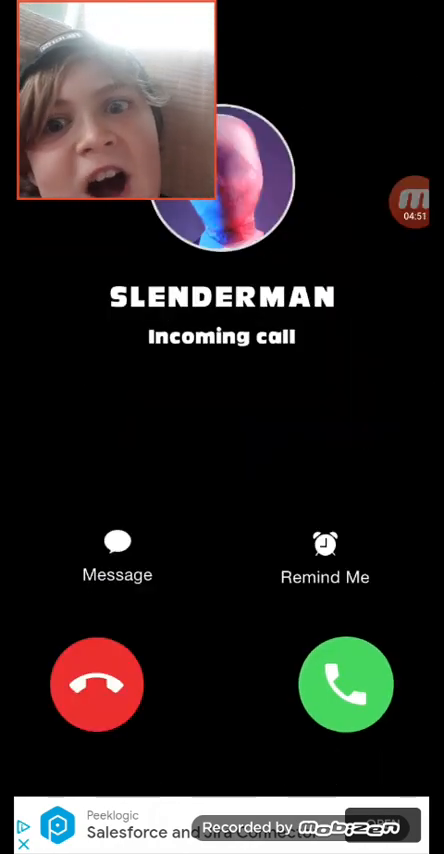
Answer Slenderman, talk about thirty-seven seconds, then hang up for Annabelle.
left_click(346, 683)
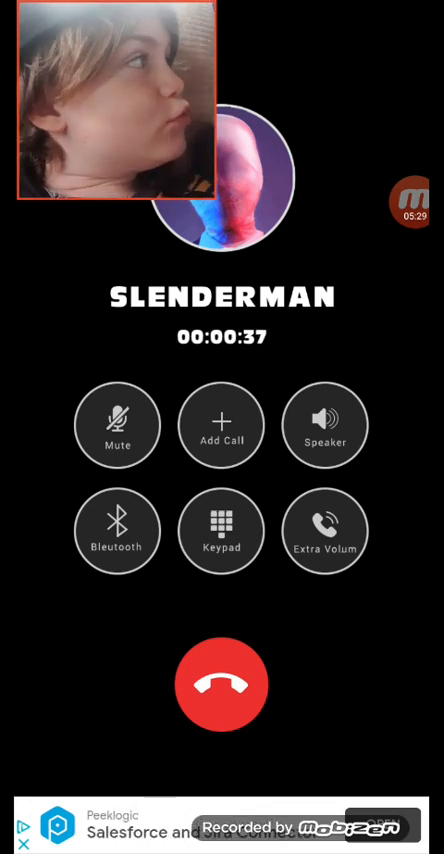
left_click(221, 684)
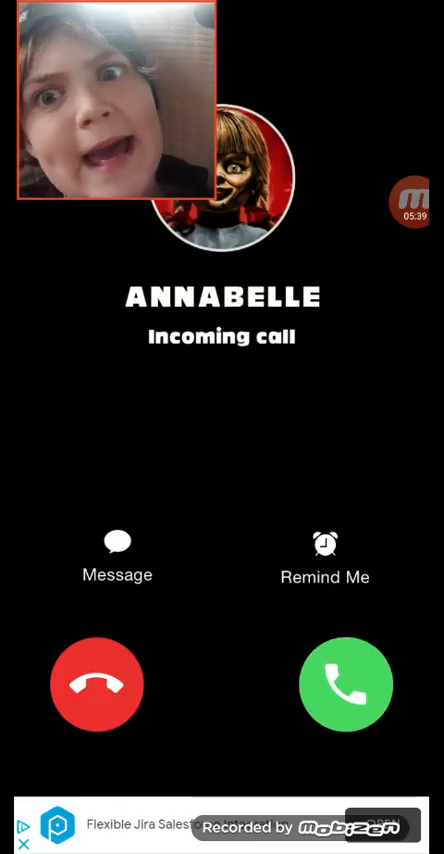
Answer Annabelle's incoming video call and let it run until Creepy Freddy calls.
left_click(346, 684)
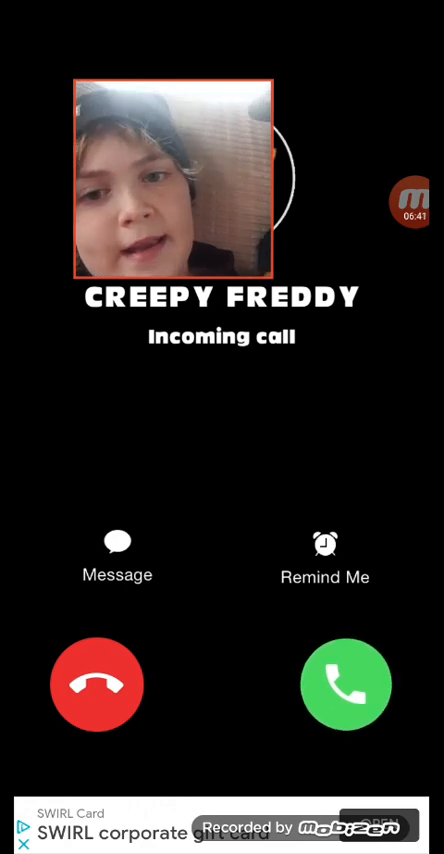
Answer Creepy Freddy's call and hang up after about forty seconds.
left_click(346, 684)
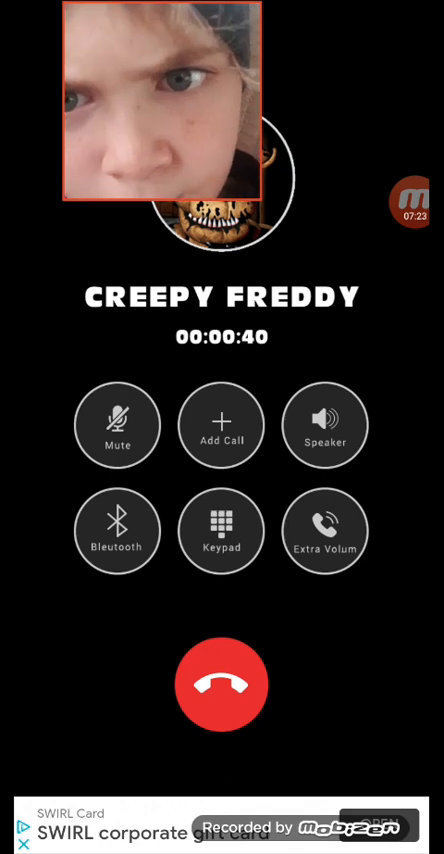
left_click(221, 684)
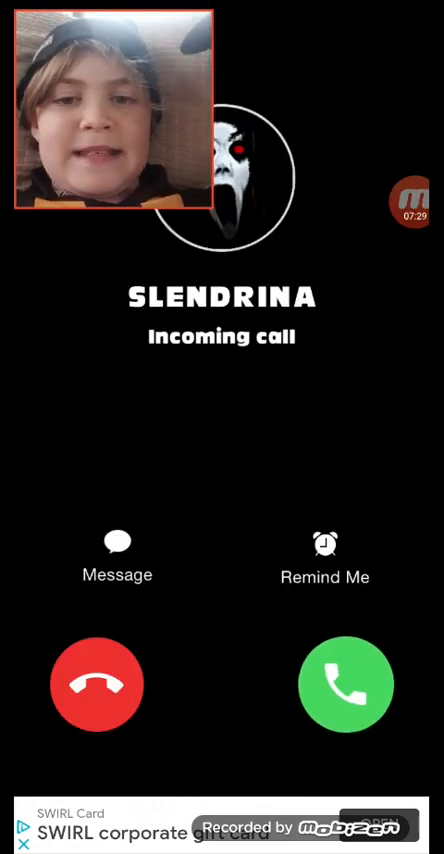
Answer Slendrina's call and hang up after about thirty-five seconds.
left_click(345, 684)
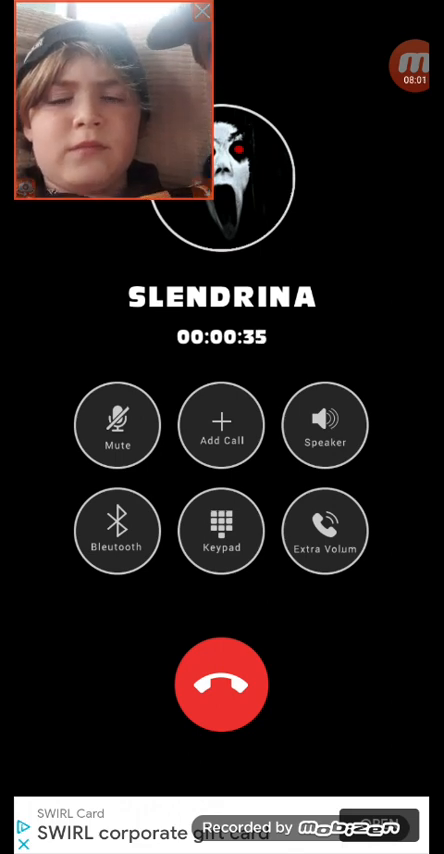
left_click(221, 689)
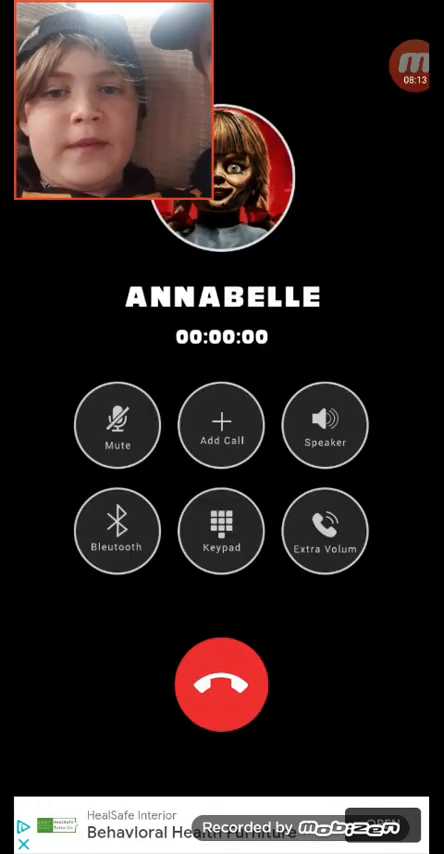
End the Annabelle call, then answer The Nun's incoming call.
left_click(221, 683)
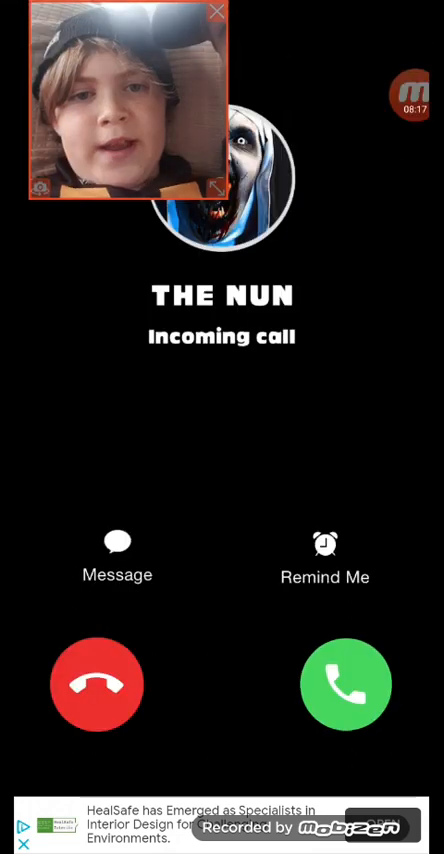
left_click(345, 684)
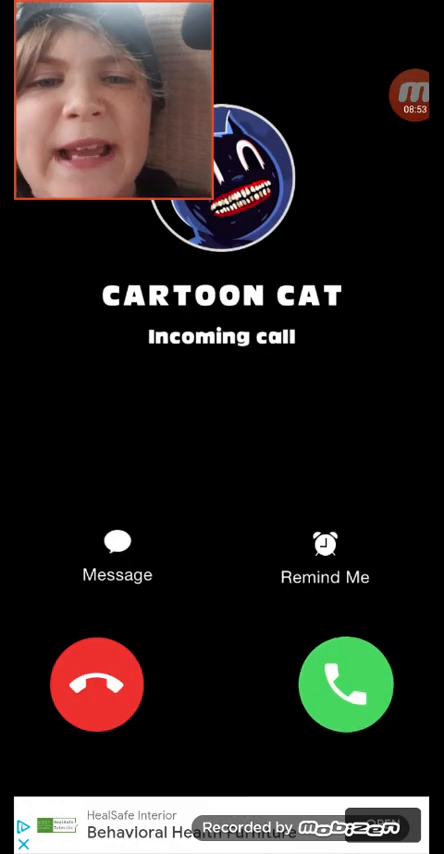
Answer Cartoon Cat's call and hang up after about twenty-five seconds.
left_click(345, 684)
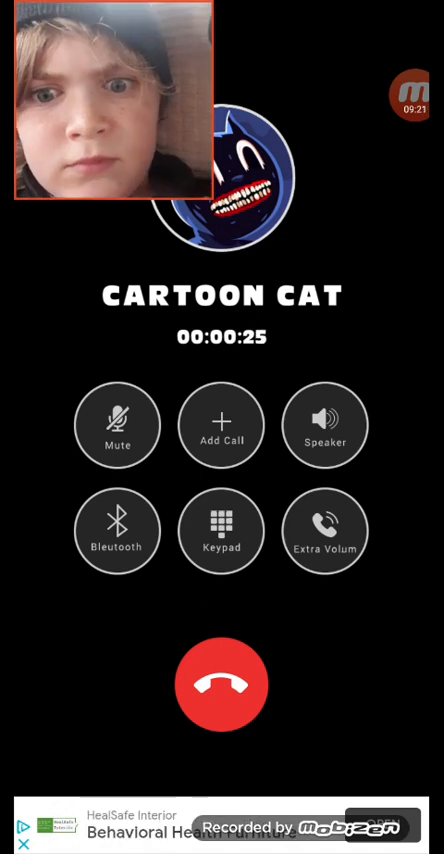
left_click(221, 684)
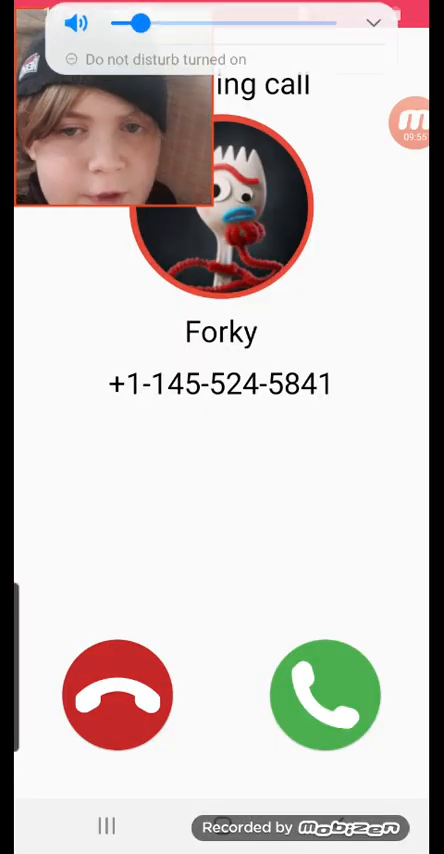
Turn the ringing volume up, answer the Forky call, and hang up about twenty seconds later.
left_click_drag(140, 23, 205, 32)
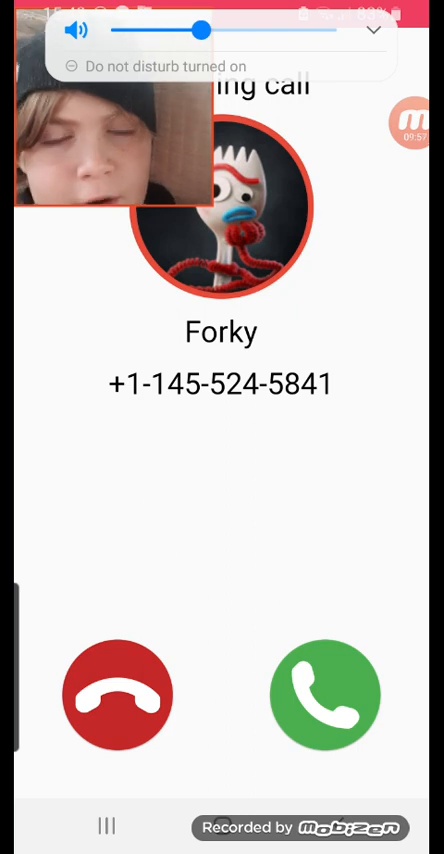
left_click(326, 693)
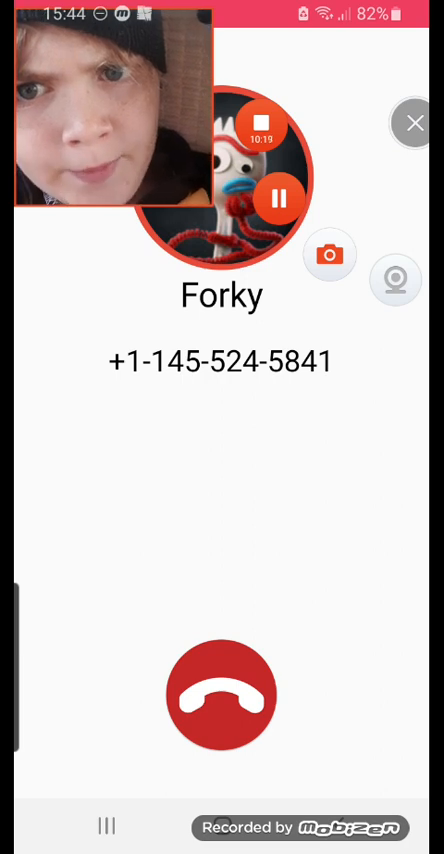
left_click(221, 700)
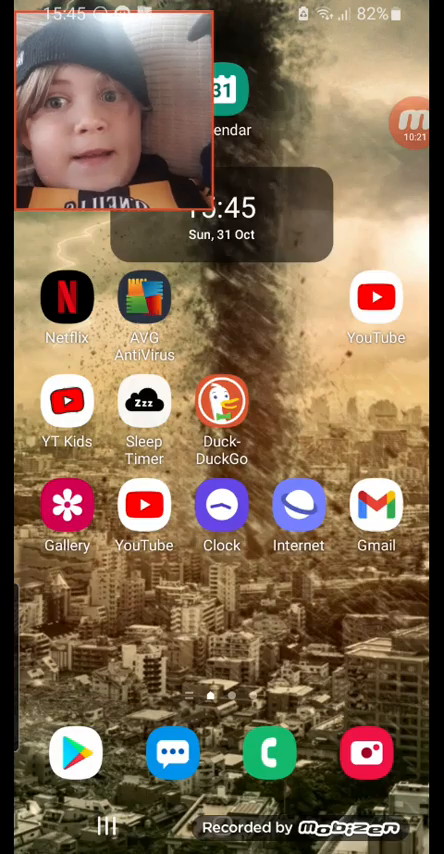